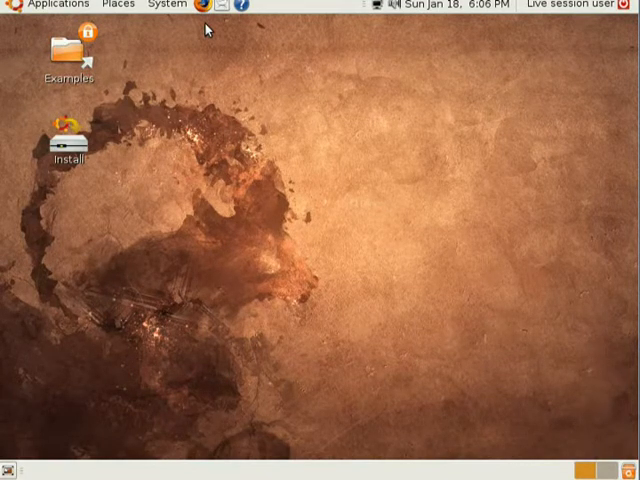
pyautogui.moveTo(345, 175)
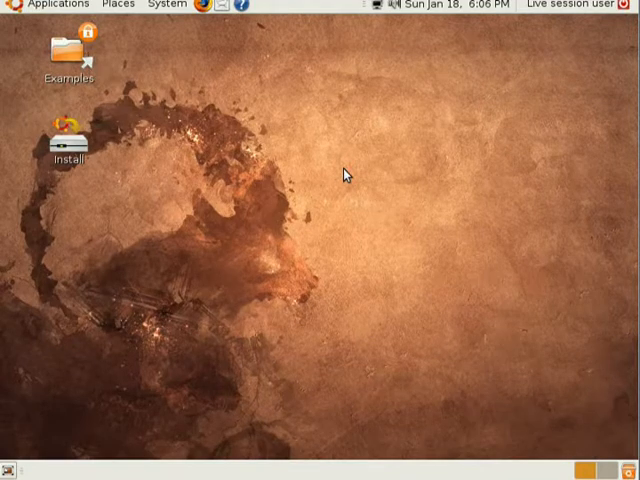
# Step: Launch GParted from the System > Administration menu to view the /dev/sda partitions
pyautogui.click(165, 5)
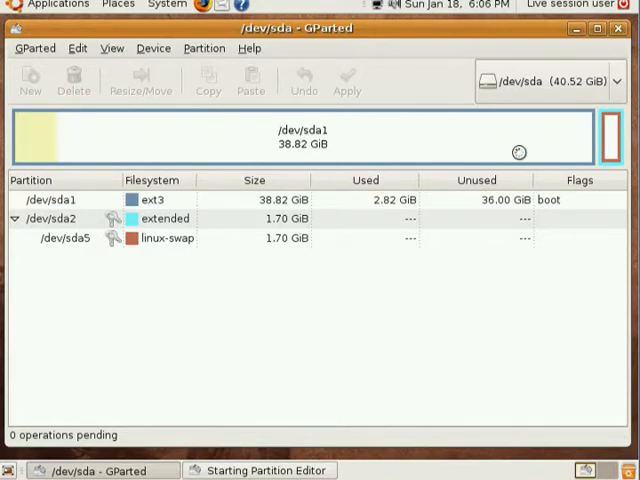
# Step: Select the 38.82 GiB ext3 partition /dev/sda1 and bring up its context menu
pyautogui.click(55, 199)
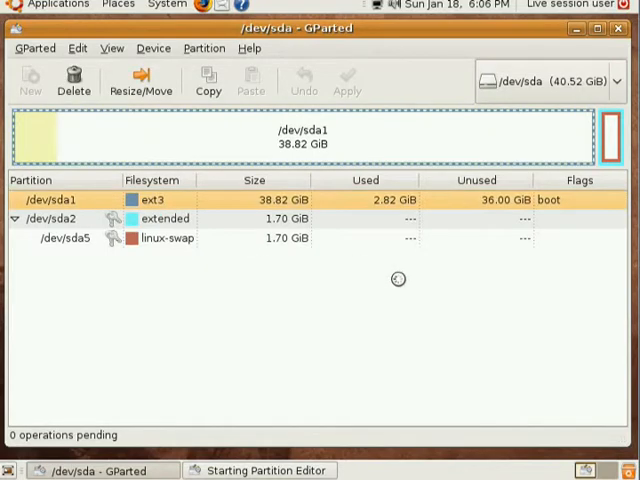
pyautogui.moveTo(400, 285)
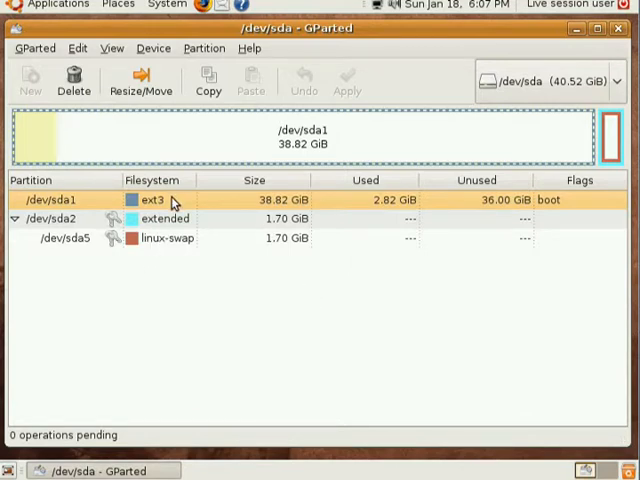
pyautogui.rightClick(173, 200)
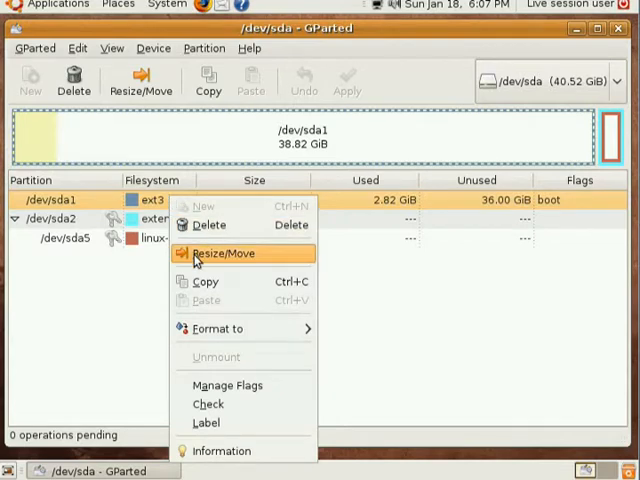
# Step: Resize /dev/sda1 down to 19476 MiB, leaving about 20271 MiB free after it
pyautogui.click(217, 252)
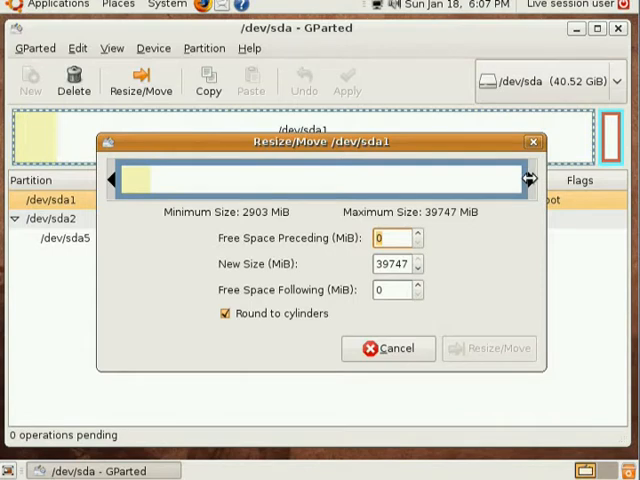
pyautogui.moveTo(527, 180); pyautogui.dragTo(500, 180)
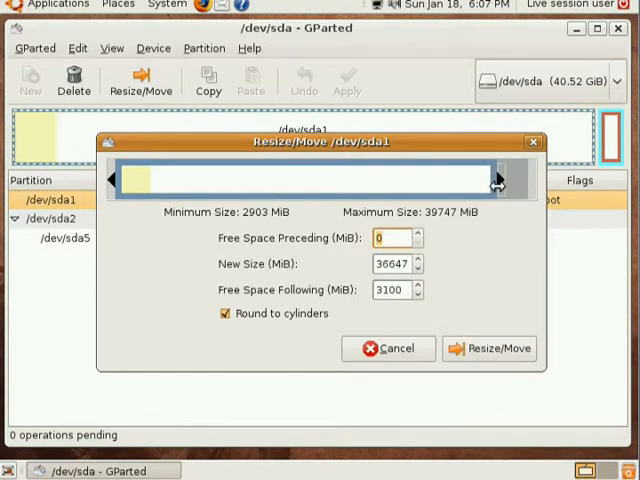
pyautogui.moveTo(495, 180); pyautogui.dragTo(410, 190)
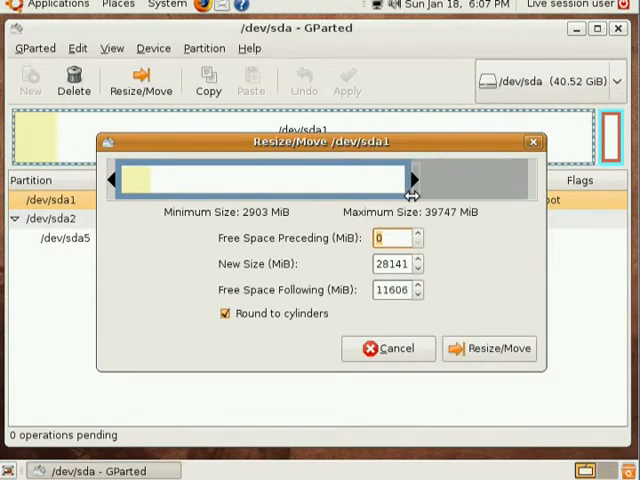
pyautogui.moveTo(408, 179); pyautogui.dragTo(358, 179)
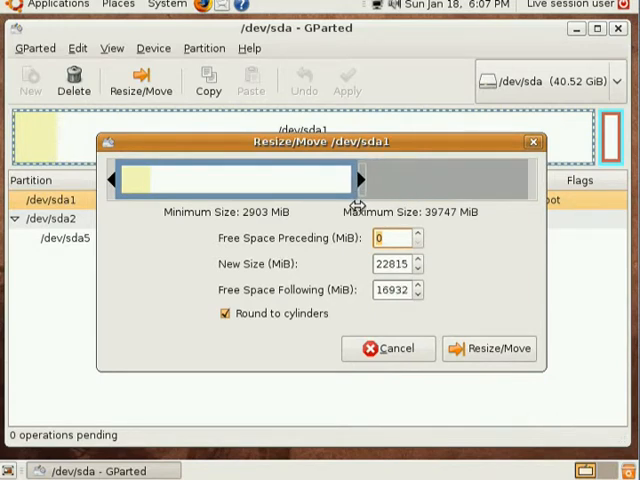
pyautogui.moveTo(360, 178); pyautogui.dragTo(350, 178)
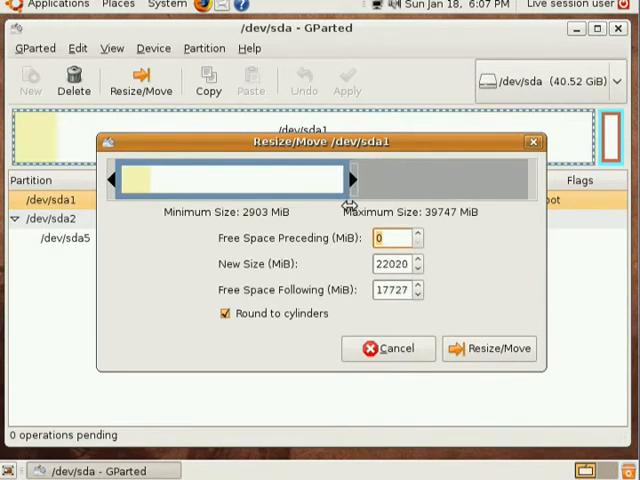
pyautogui.moveTo(348, 179); pyautogui.dragTo(340, 179)
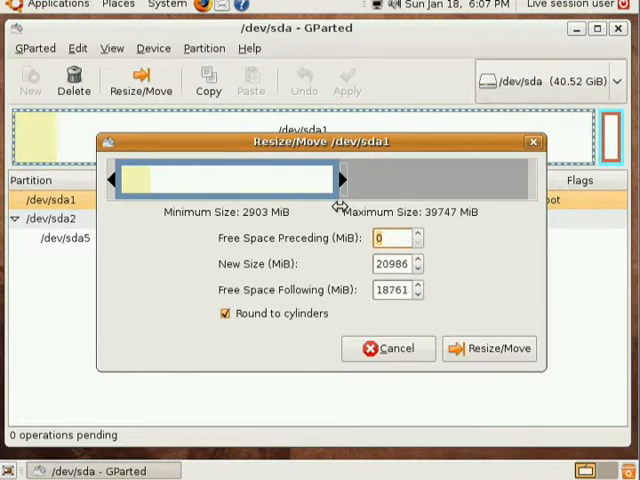
pyautogui.moveTo(345, 180); pyautogui.dragTo(335, 180)
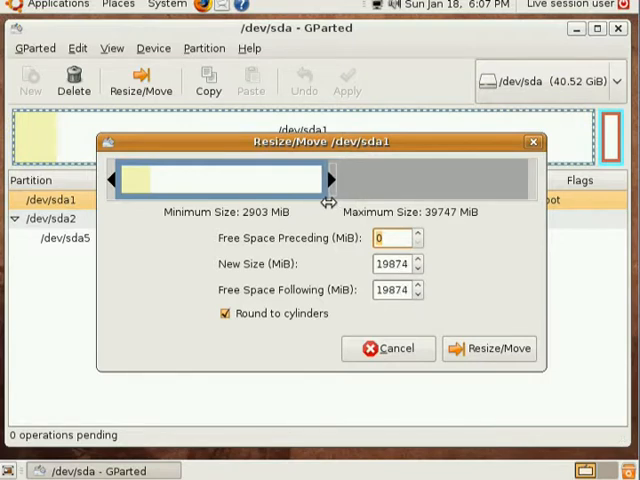
pyautogui.moveTo(330, 178); pyautogui.dragTo(325, 178)
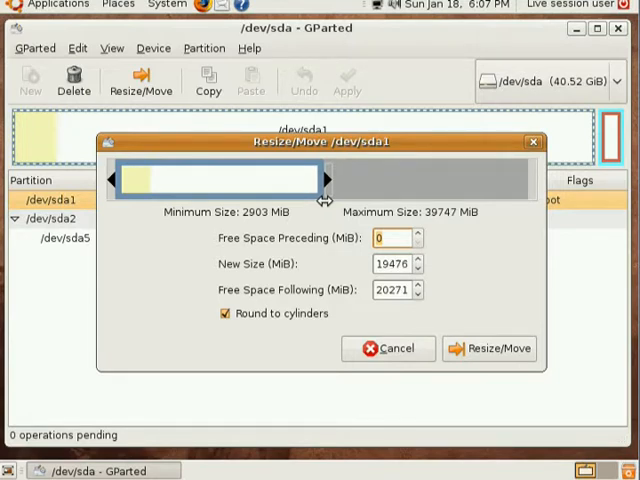
pyautogui.moveTo(490, 385)
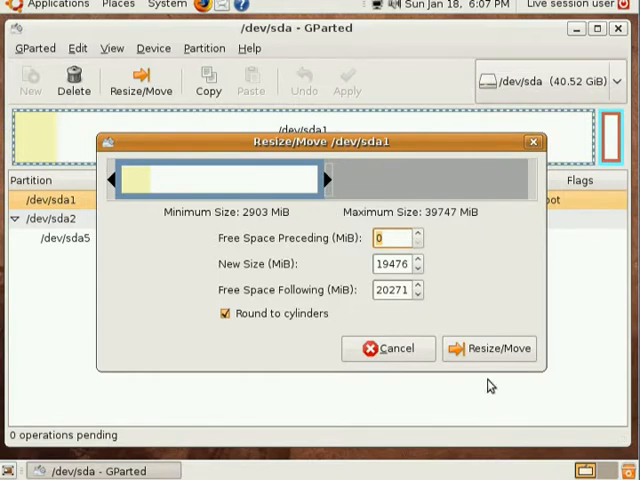
pyautogui.click(489, 348)
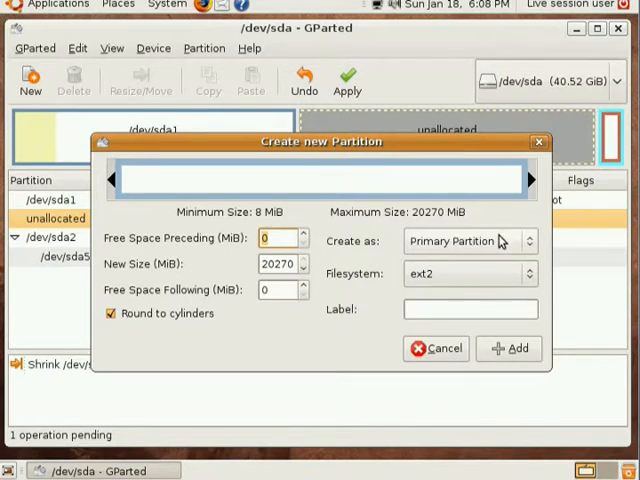
pyautogui.moveTo(535, 250)
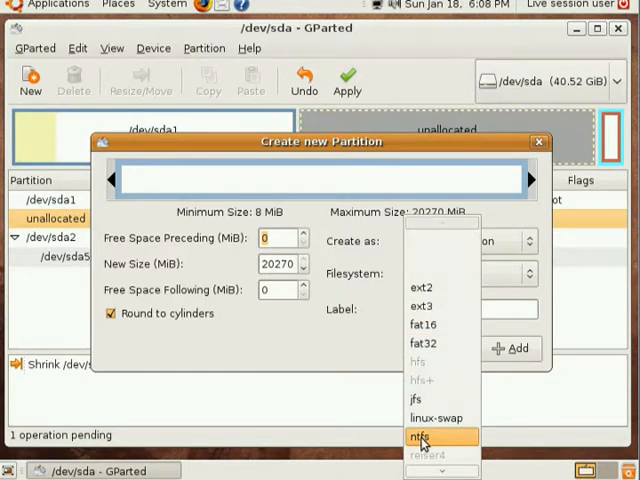
# Step: Add a 20270 MiB primary partition with ntfs filesystem in the unallocated space
pyautogui.click(421, 436)
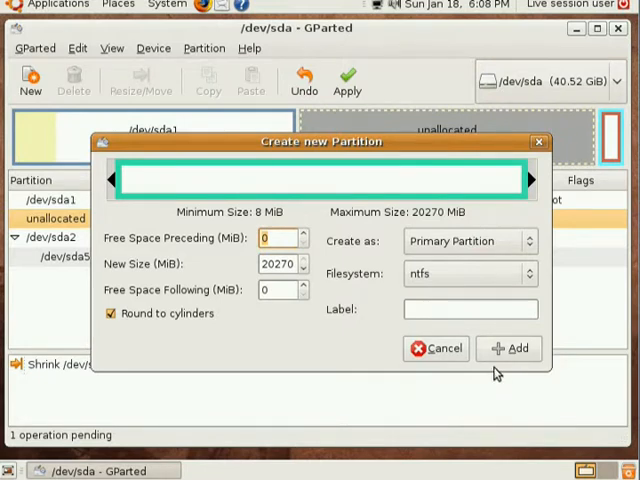
pyautogui.click(510, 348)
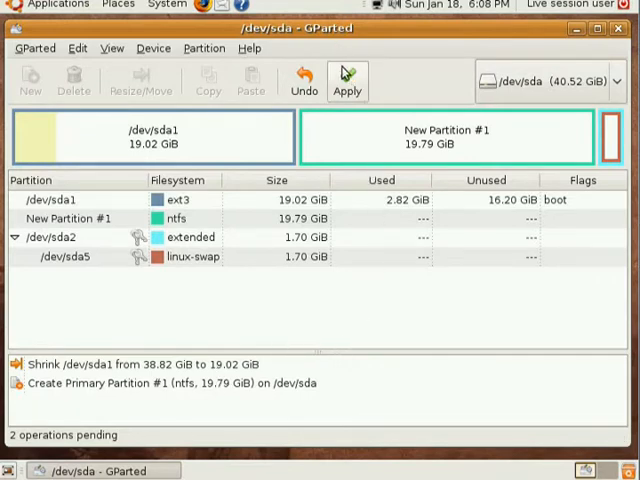
# Step: Apply and confirm the queued /dev/sda1 shrink and new NTFS partition
pyautogui.click(347, 82)
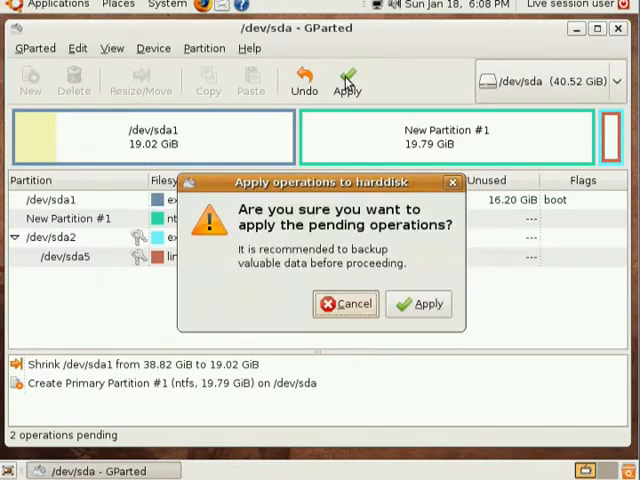
pyautogui.click(418, 303)
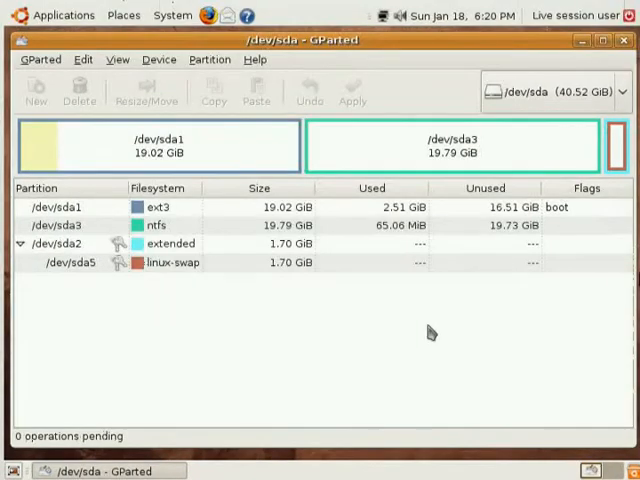
pyautogui.moveTo(407, 322)
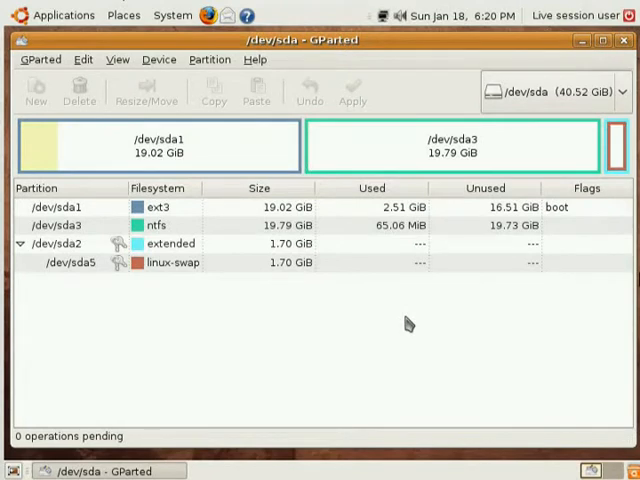
pyautogui.moveTo(335, 258)
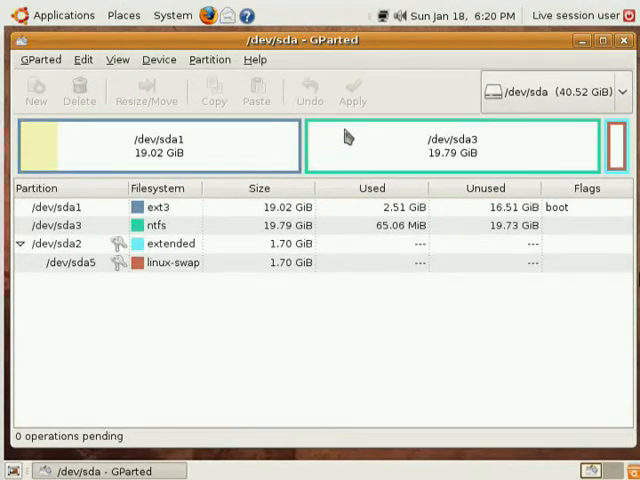
pyautogui.moveTo(403, 160)
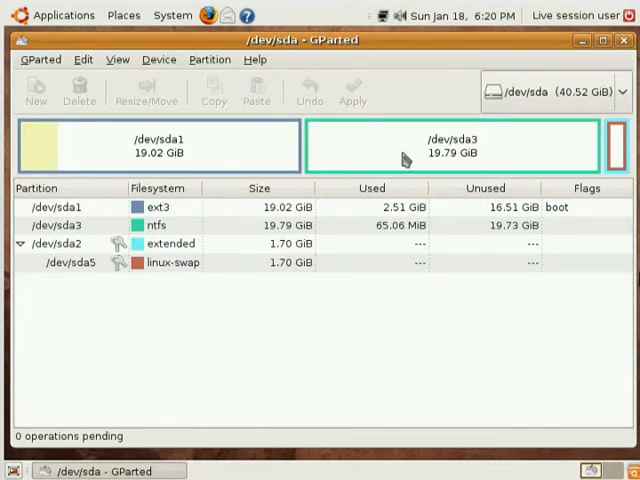
pyautogui.moveTo(215, 232)
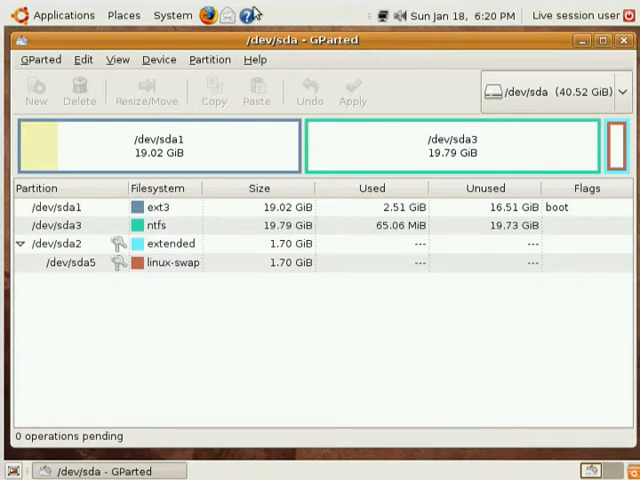
pyautogui.moveTo(219, 236)
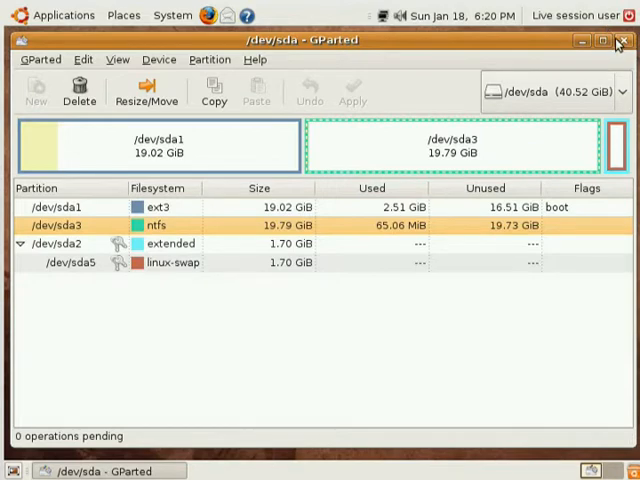
# Step: Quit GParted and browse the Applications and System panel menus
pyautogui.click(618, 42)
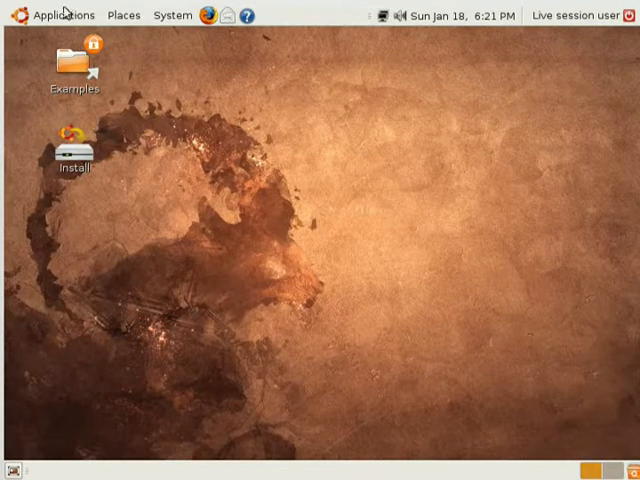
pyautogui.click(172, 15)
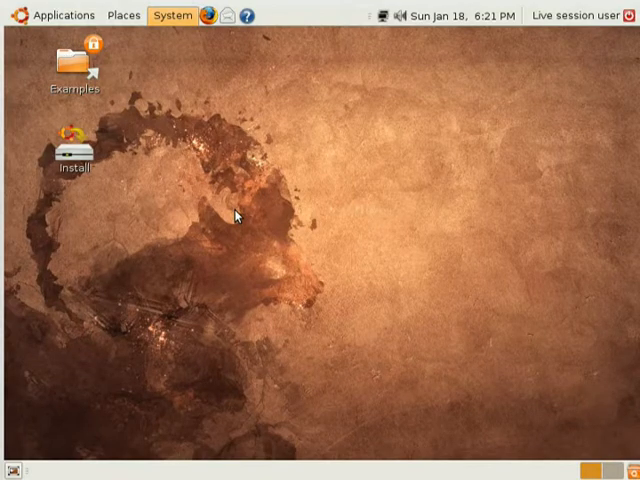
pyautogui.click(171, 15)
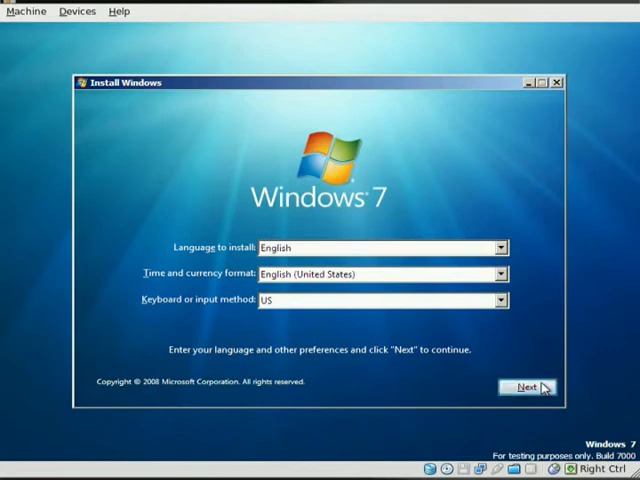
# Step: Keep English language and US keyboard defaults, then start the Windows 7 installation
pyautogui.click(524, 387)
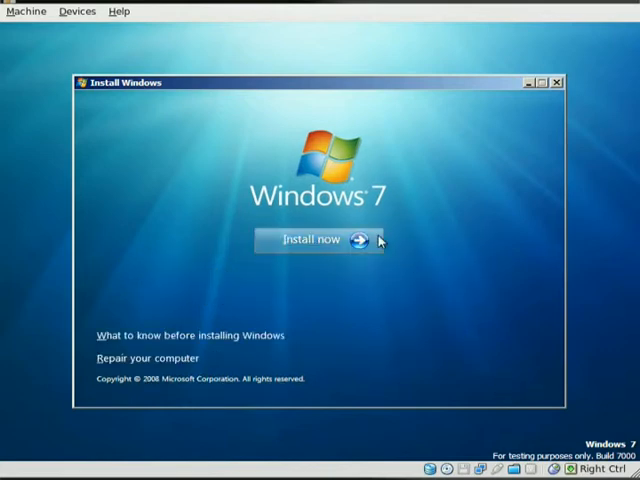
pyautogui.moveTo(375, 240)
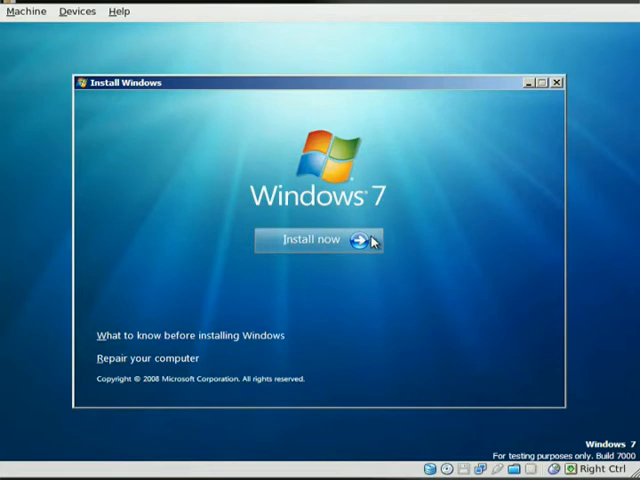
pyautogui.click(313, 240)
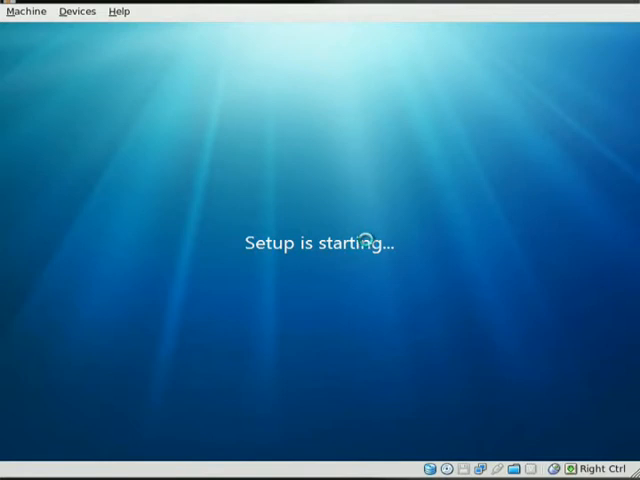
pyautogui.moveTo(583, 388)
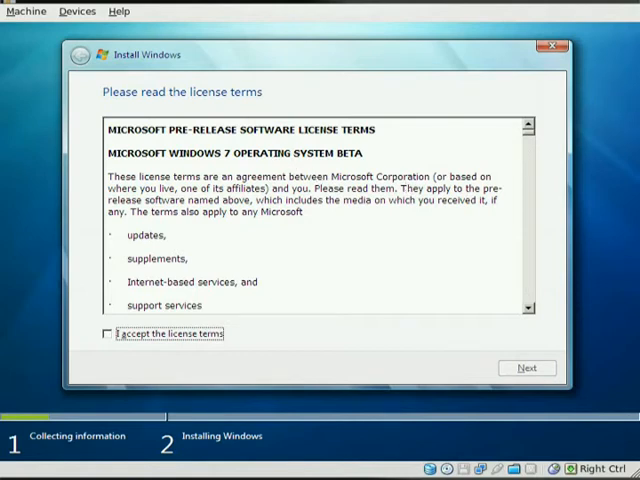
# Step: Accept the license terms and target Disk 0 Partition 2 (19.8 GB primary) for installation
pyautogui.click(107, 333)
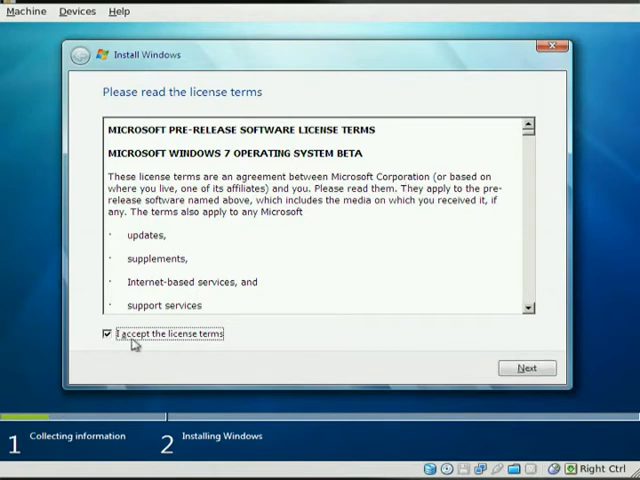
pyautogui.click(526, 368)
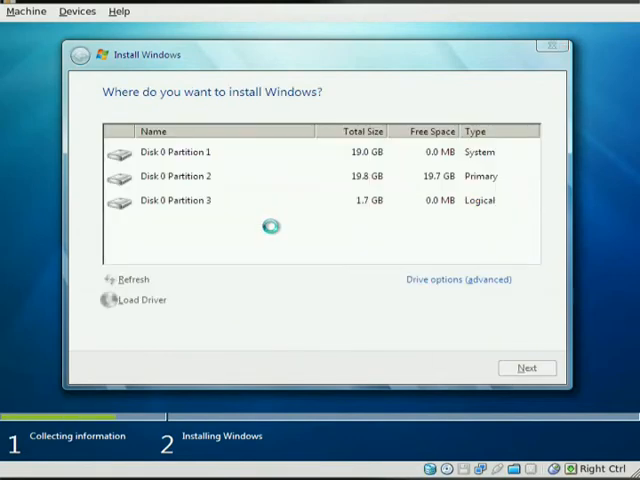
pyautogui.click(180, 176)
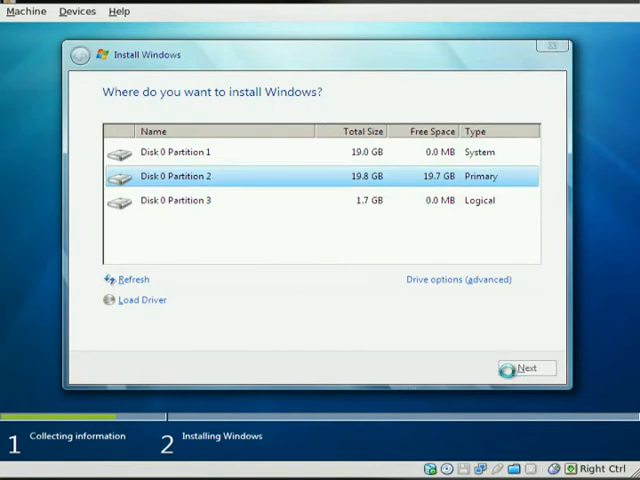
pyautogui.click(525, 368)
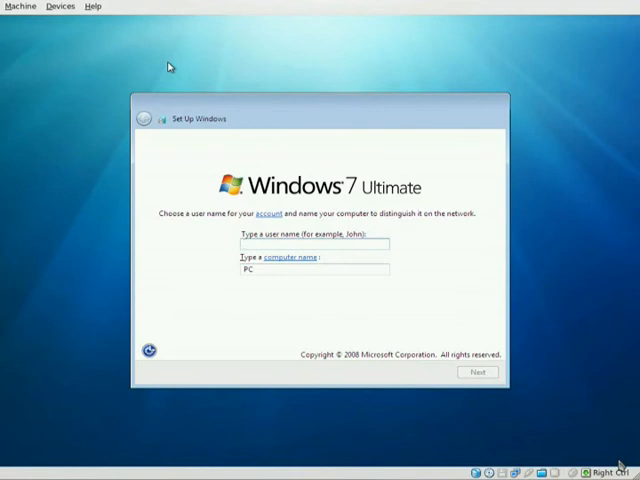
# Step: Enter the user name 'bubba', giving computer name bubba-PC
pyautogui.write('b')
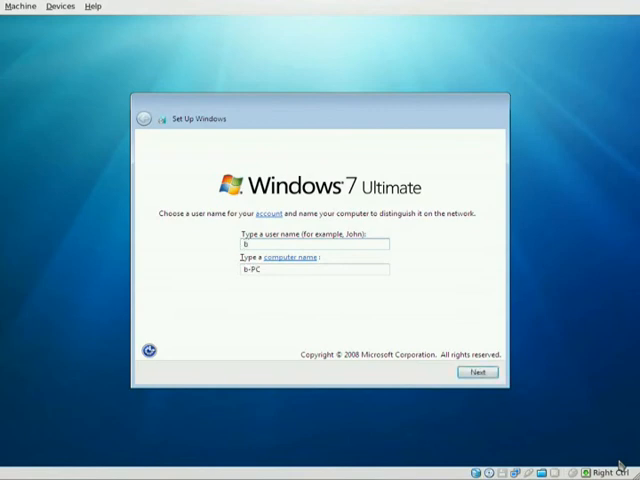
pyautogui.write('ubb')
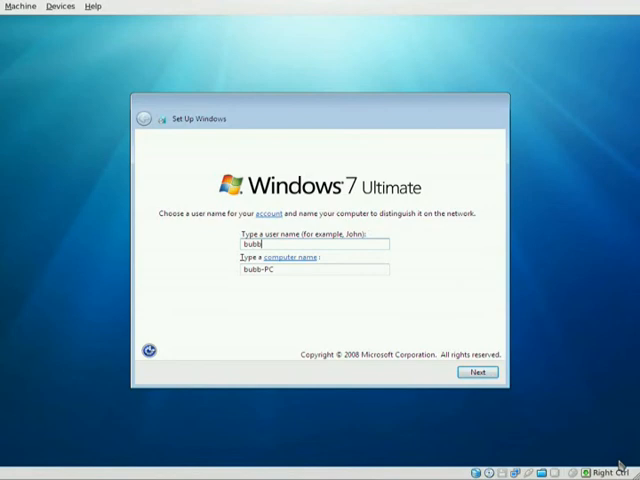
pyautogui.write('a')
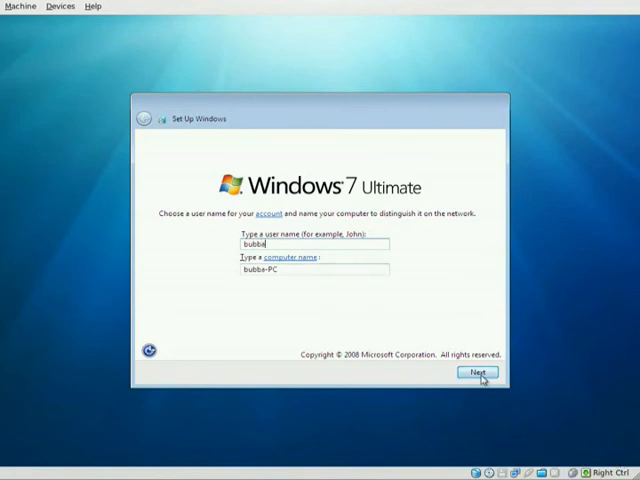
pyautogui.click(477, 372)
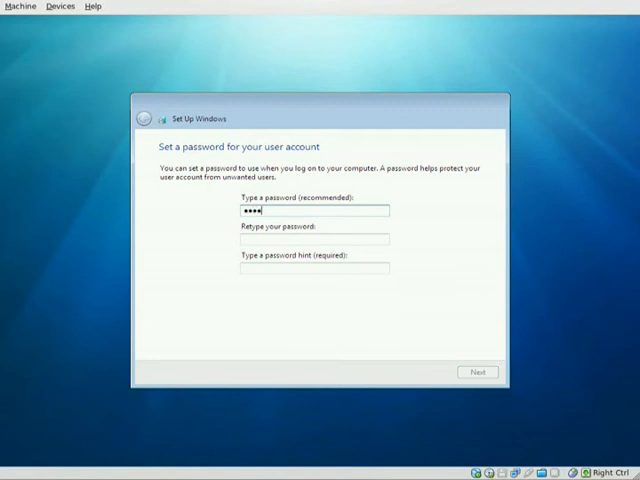
# Step: Set the account password and hint, advancing to the product key step
pyautogui.write('••••')
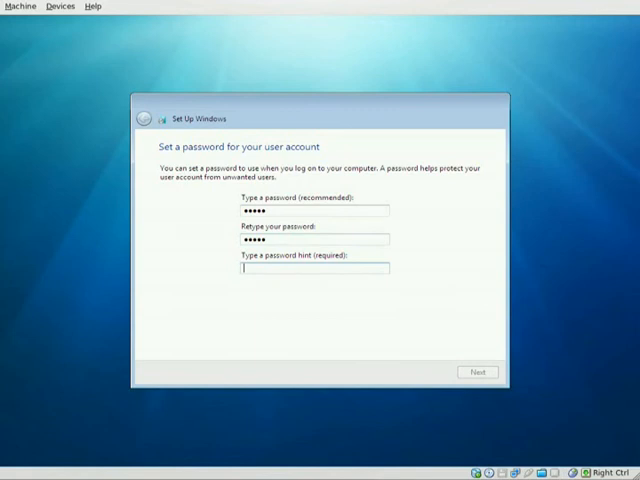
pyautogui.write('bubb')
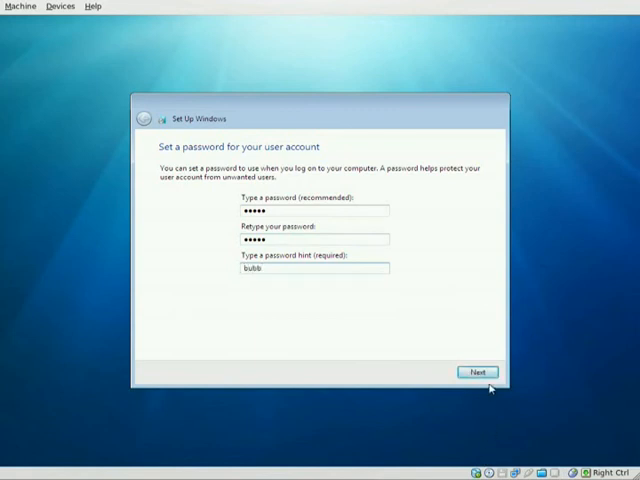
pyautogui.click(477, 372)
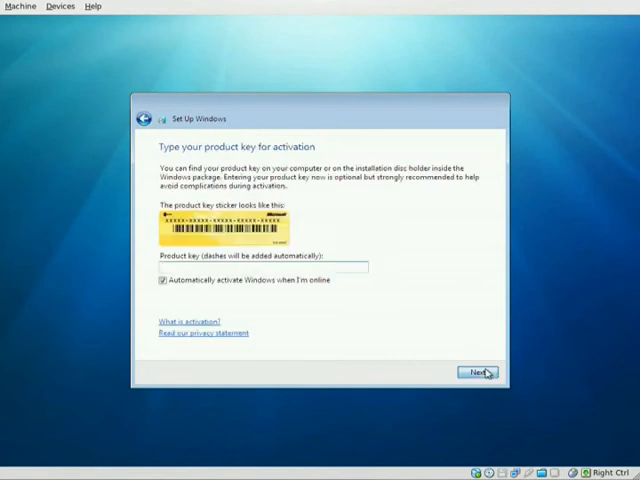